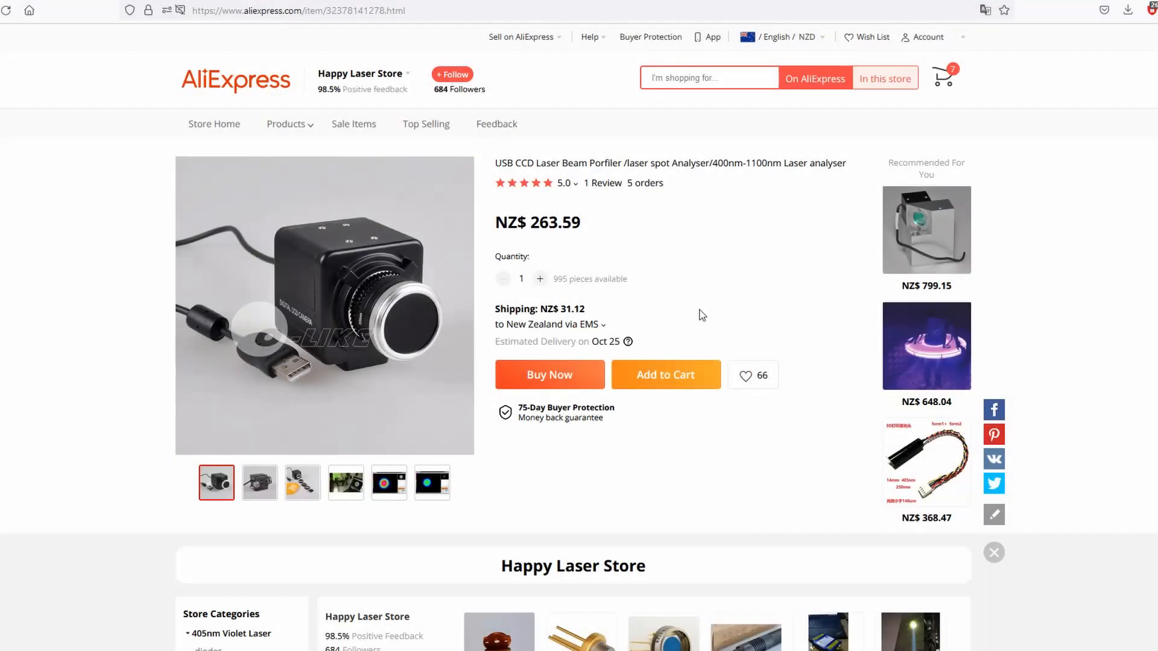
mouse_move(715, 294)
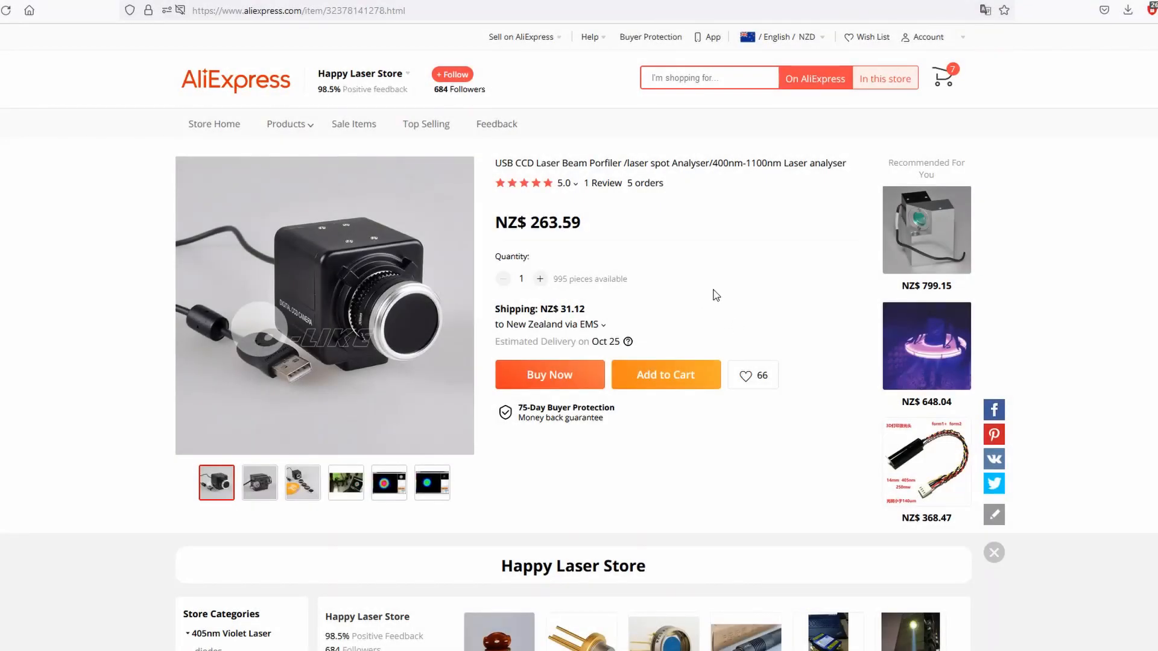
mouse_move(260, 509)
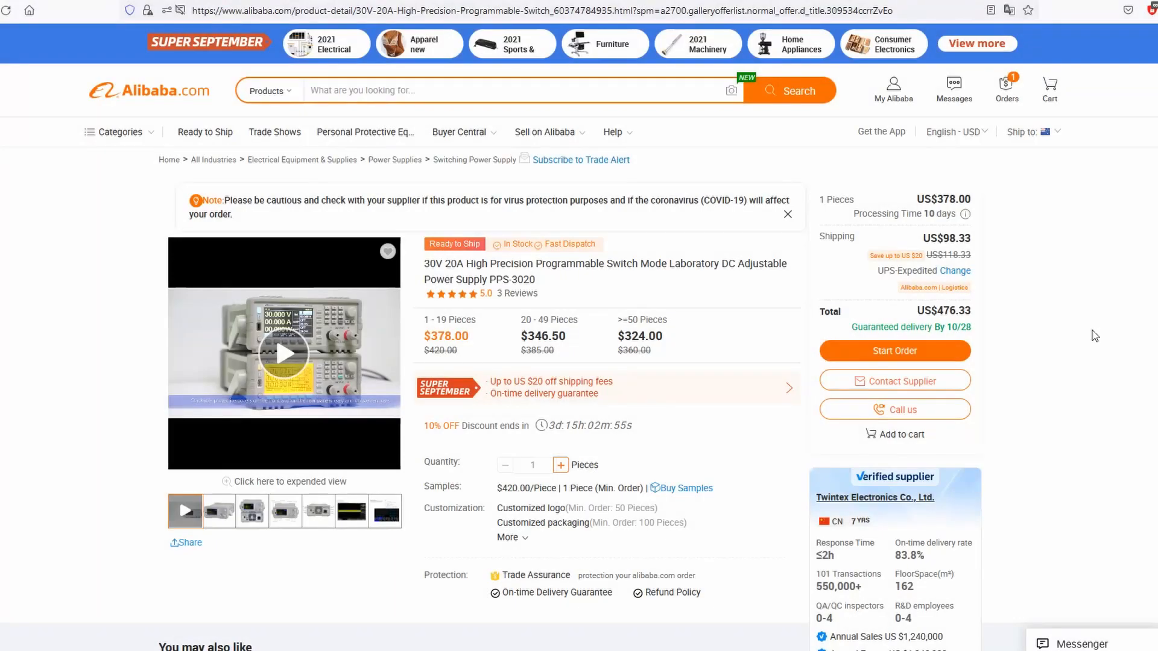
scroll(down, 3)
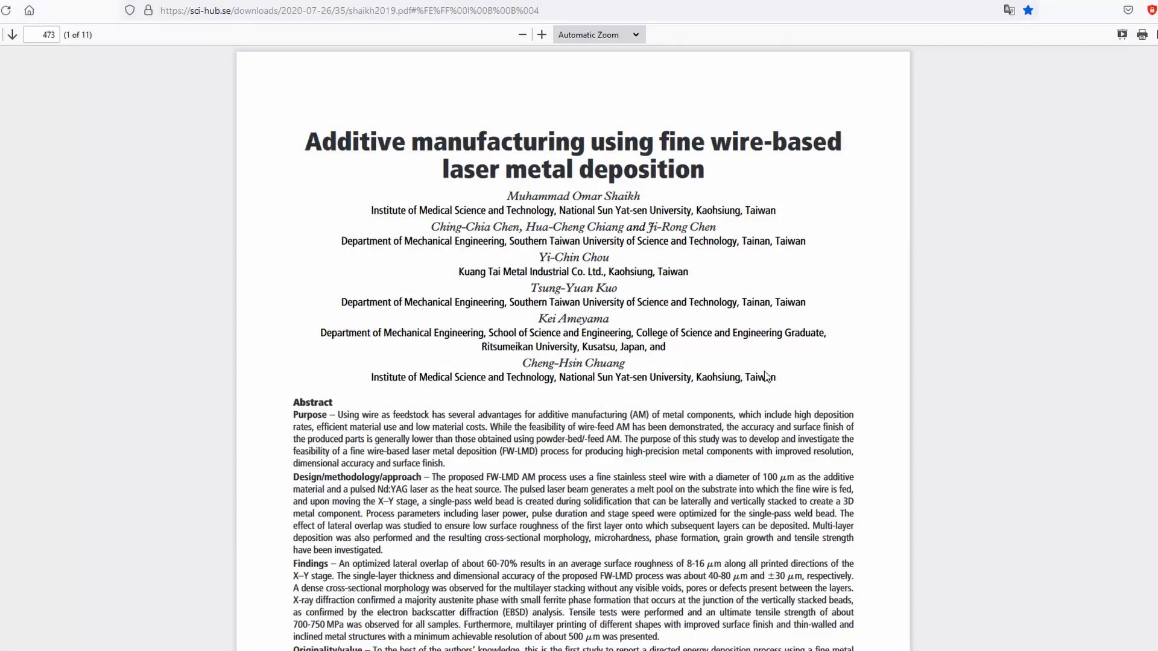
mouse_move(929, 385)
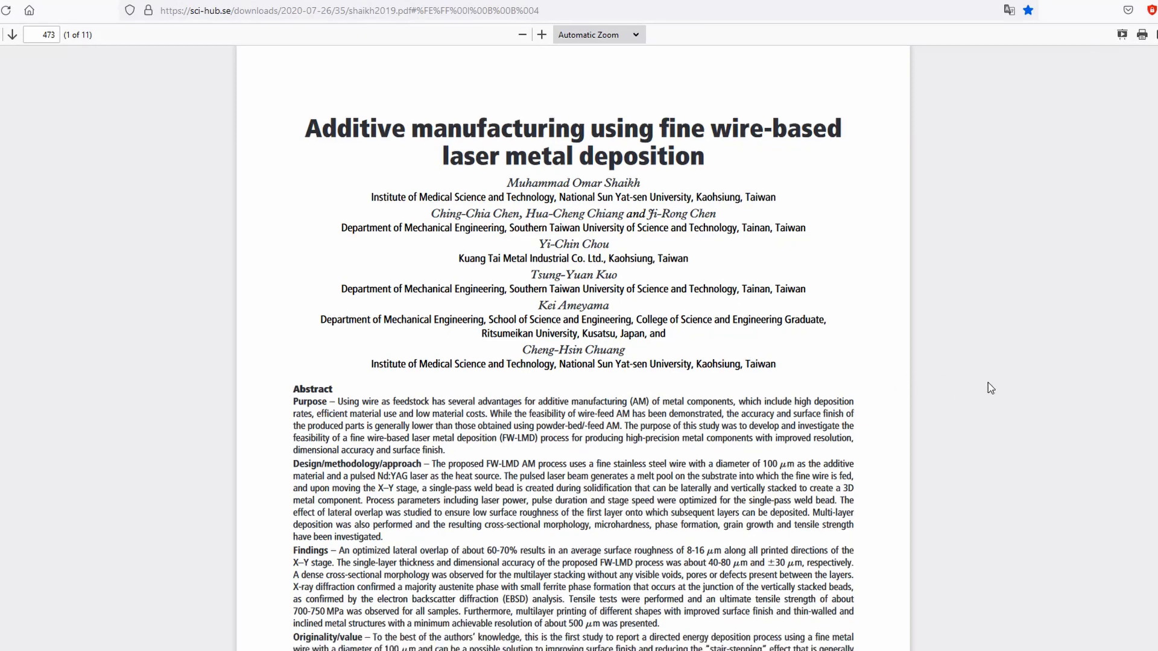
scroll(down, 3)
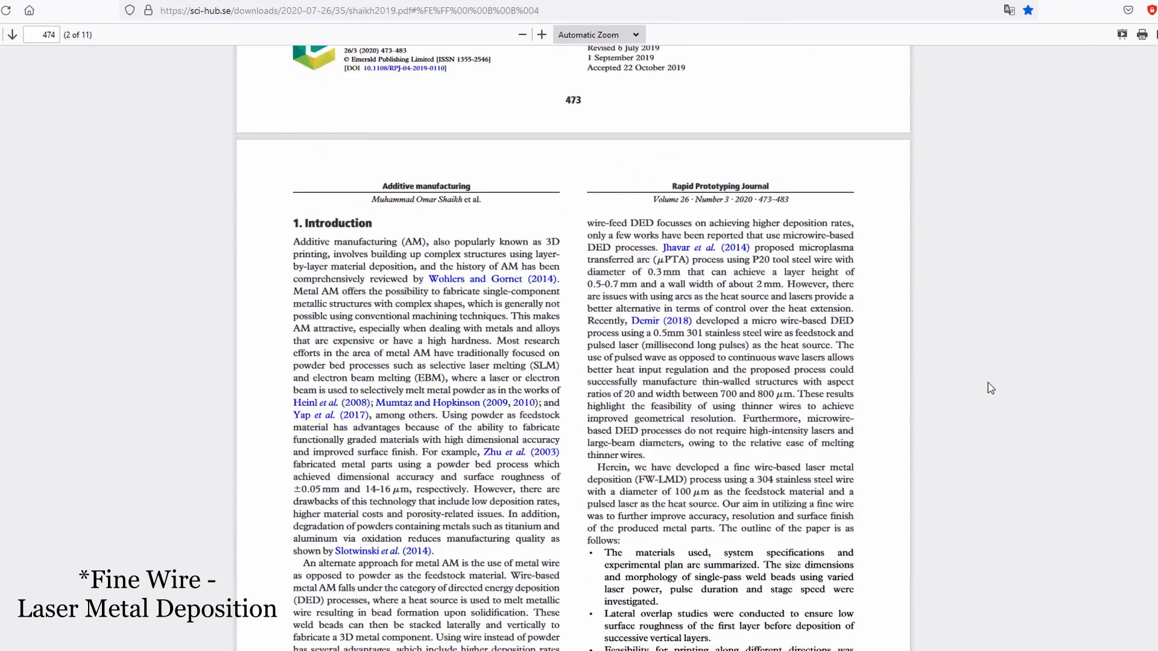
scroll(down, 3)
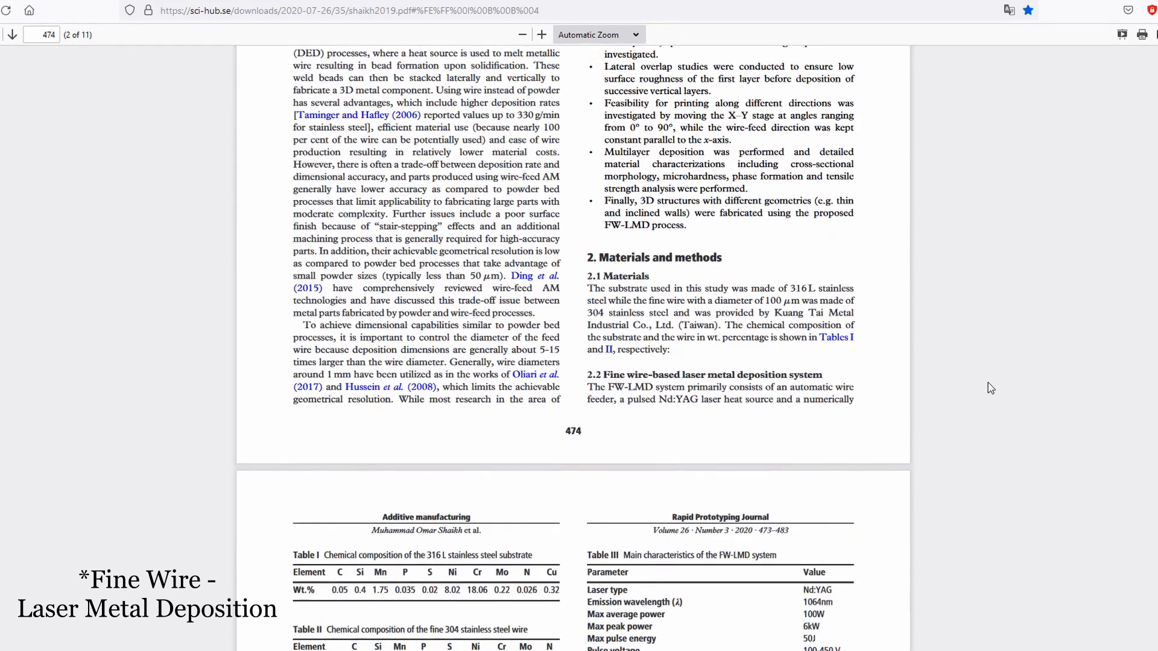
scroll(down, 3)
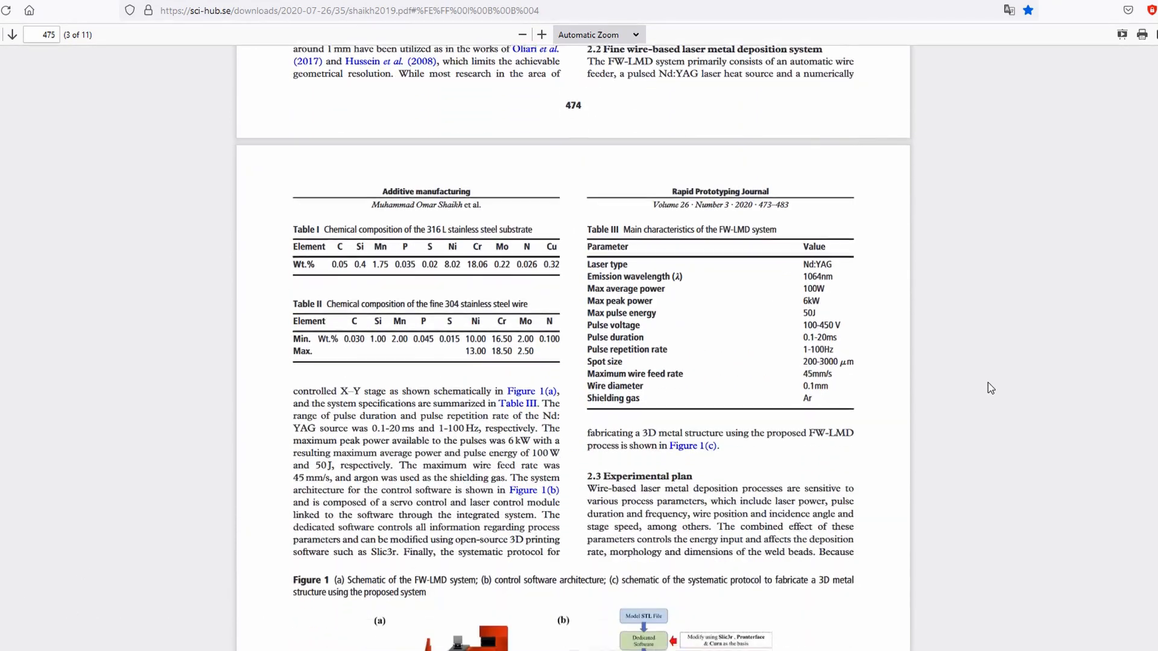
scroll(down, 3)
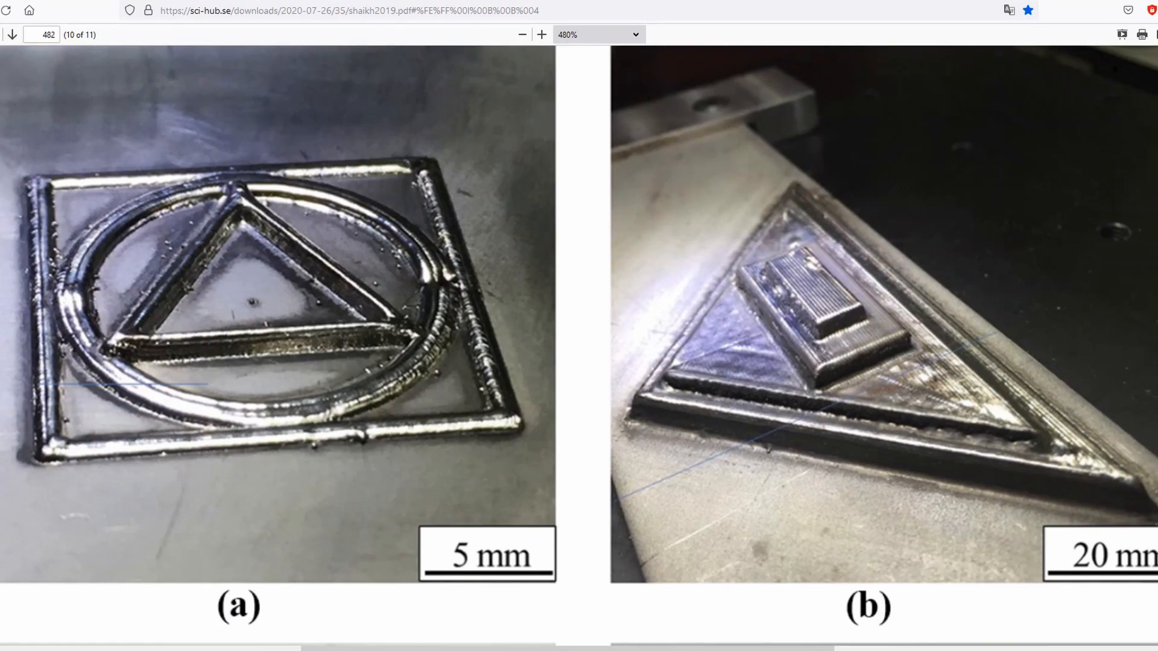
scroll(down, 3)
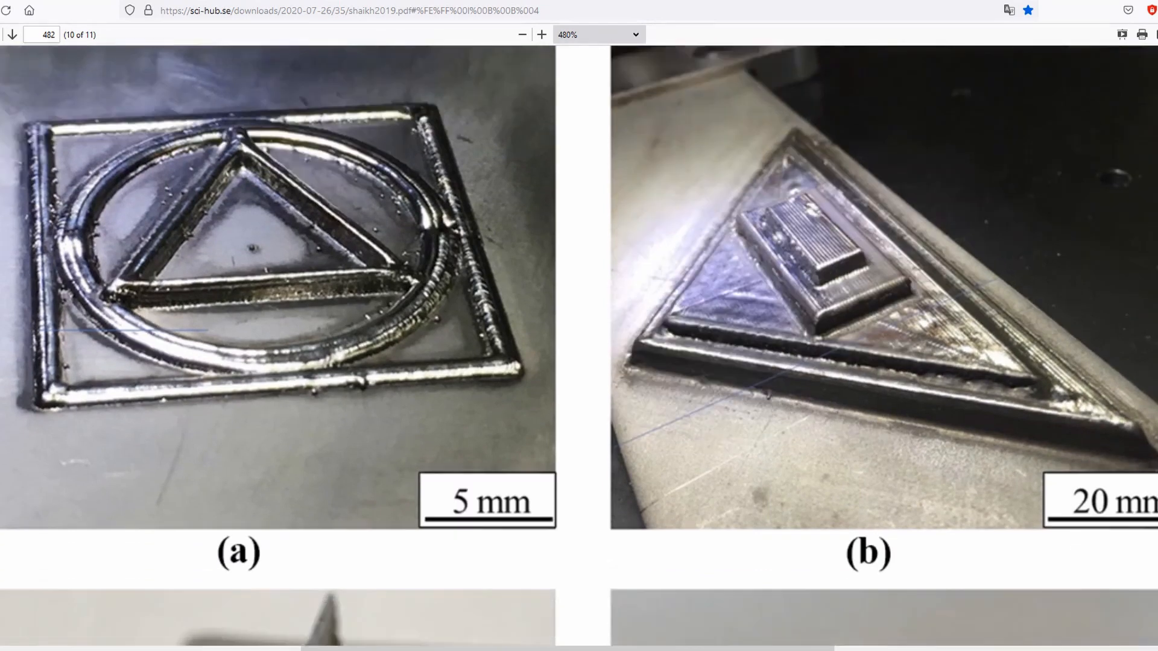
scroll(down, 3)
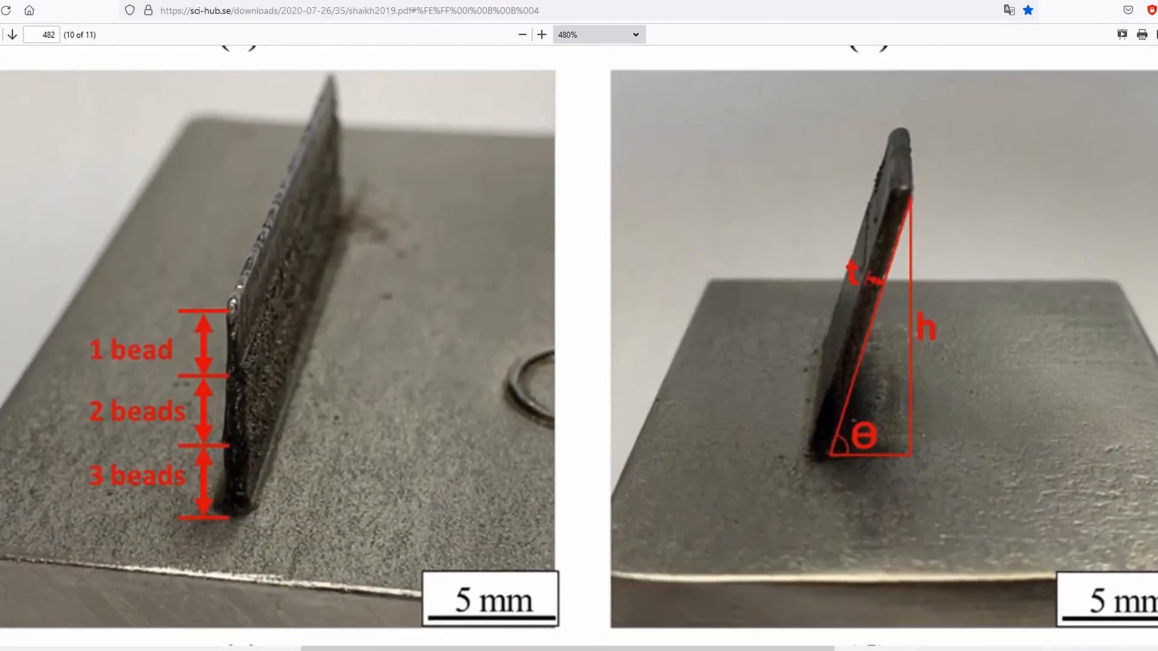